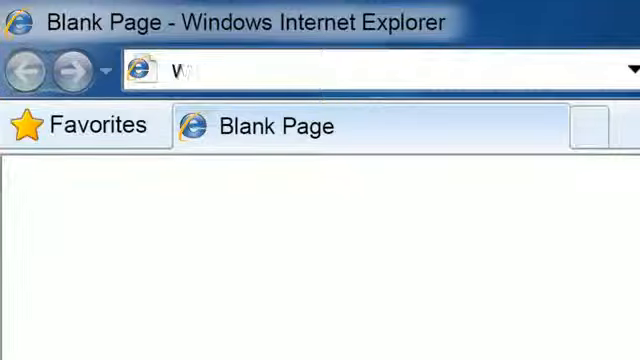
type("ww.hp.c")
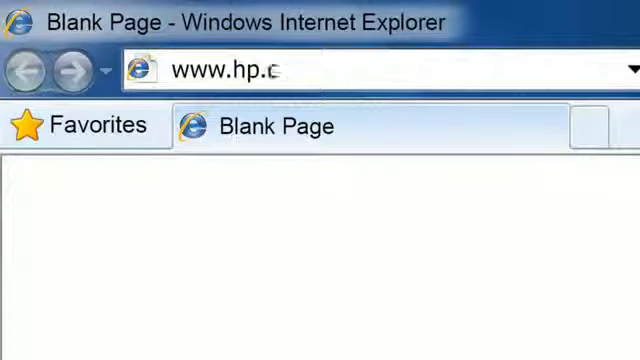
type("om/go/t")
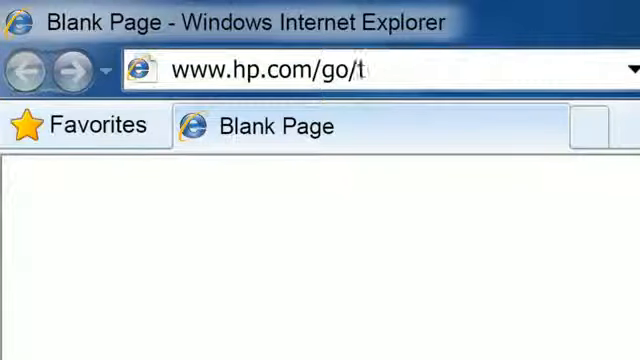
type("ools")
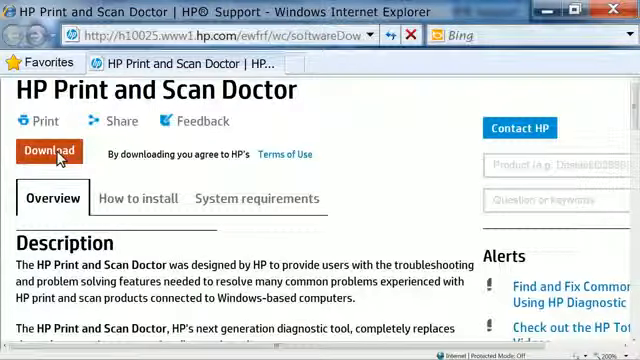
- Start the HP Print and Scan Doctor download with the orange Download button
left_click(46, 151)
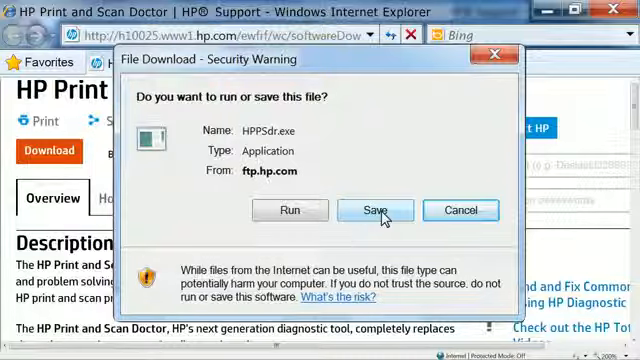
- Choose Save for HPPSdr.exe and save it to the Desktop folder
left_click(371, 210)
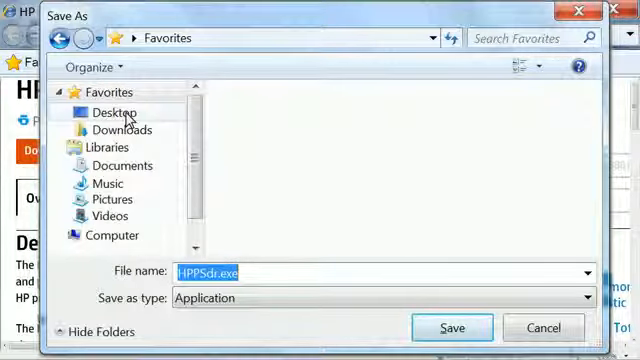
left_click(110, 111)
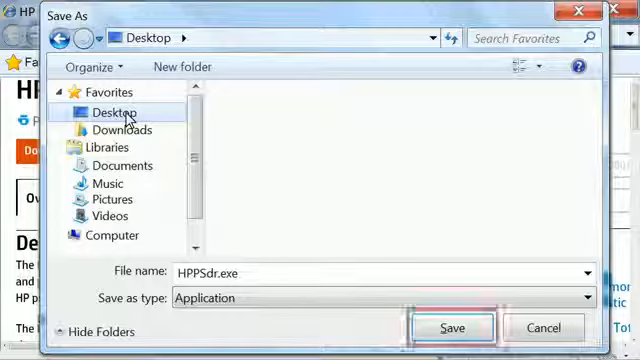
mouse_move(456, 327)
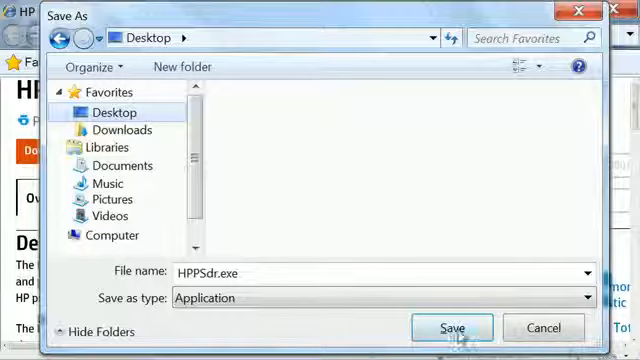
left_click(453, 328)
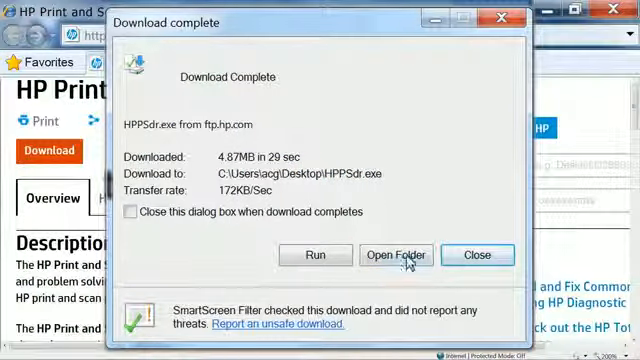
- Open the Desktop folder from Download complete and confirm running HPPSdr.exe
left_click(394, 254)
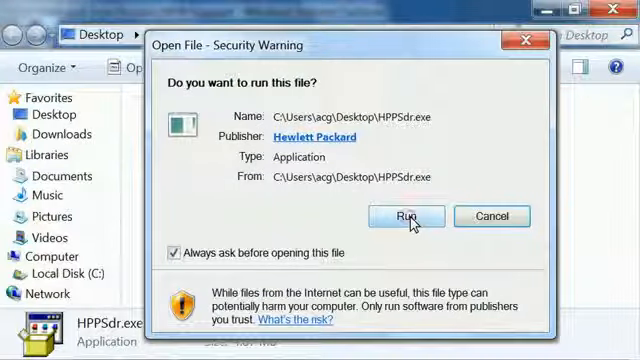
left_click(407, 216)
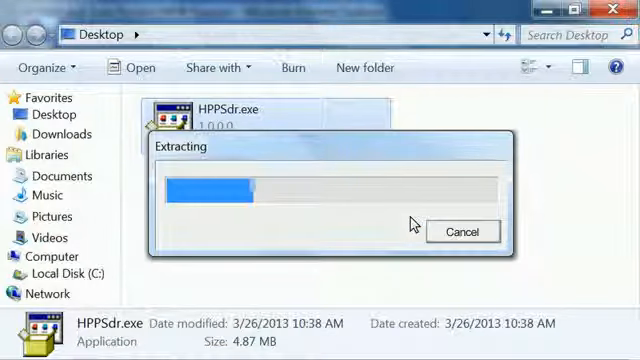